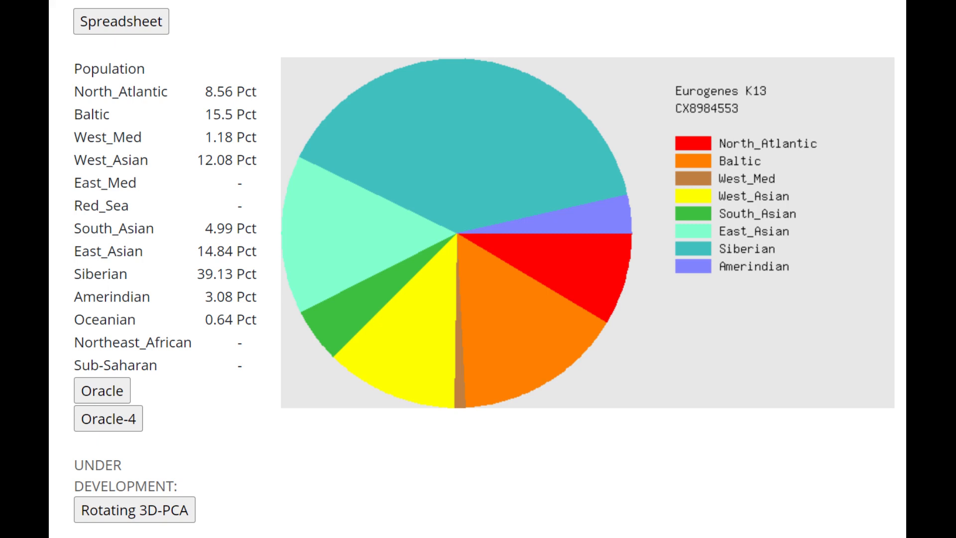
Run Oracle to list nearest single populations for the K13 result, Shors closest at 5.81.
left_click(102, 390)
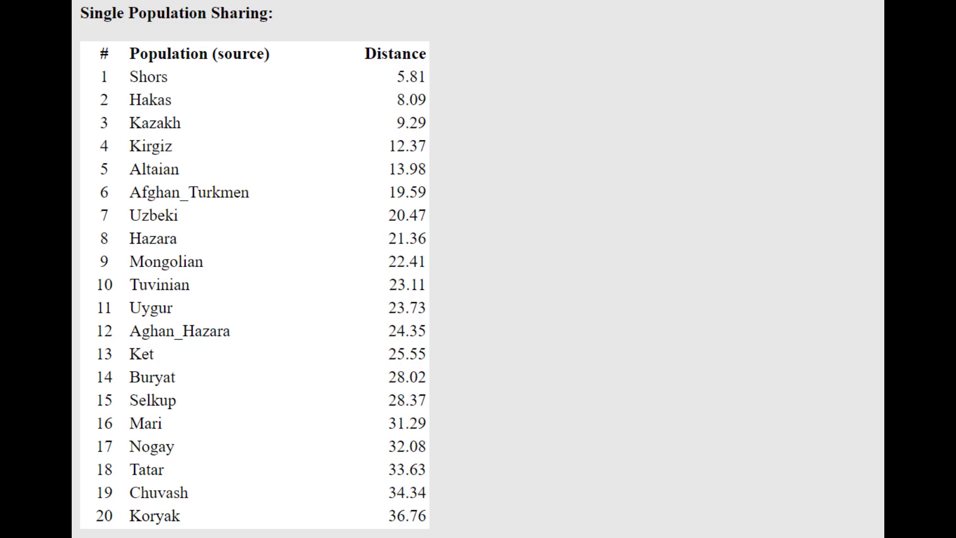